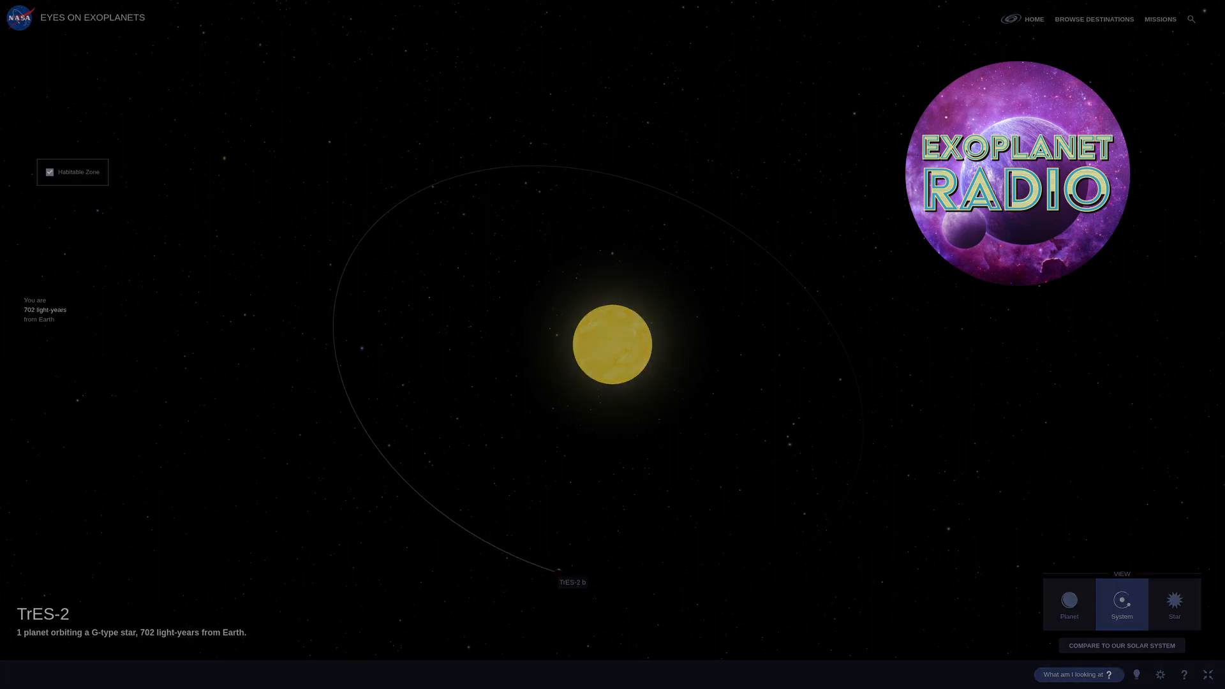
- Switch the View panel to Planet for a close-up of TrES-2 b
left_click(1068, 604)
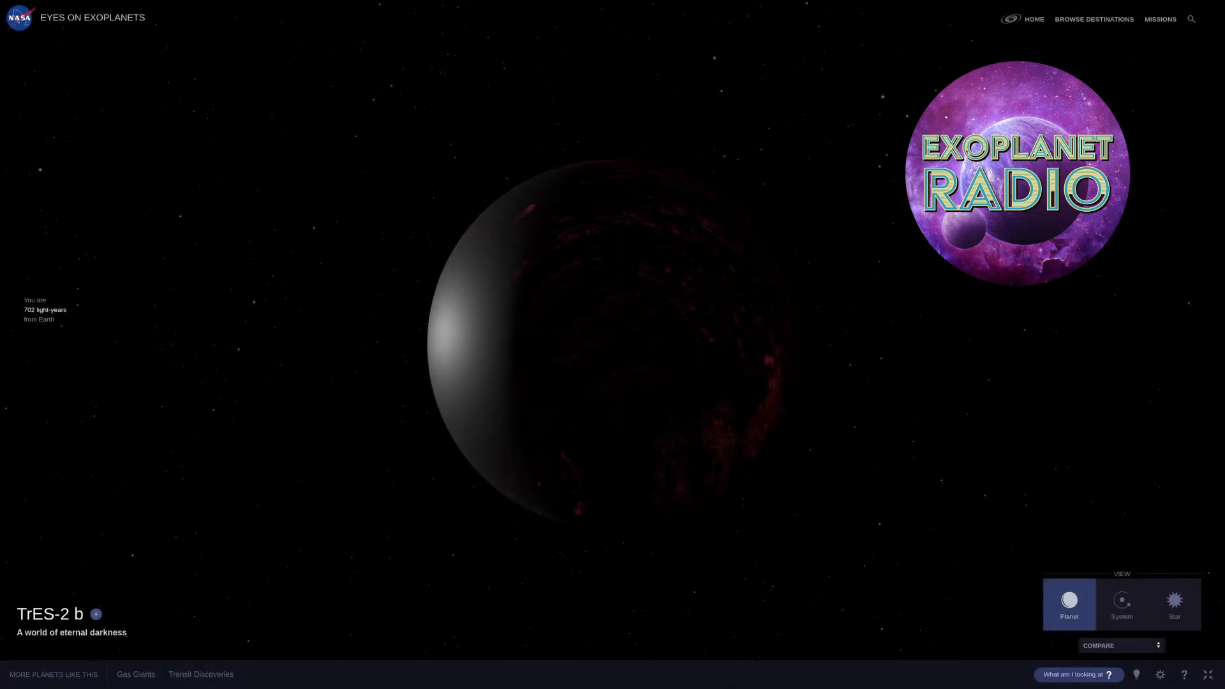